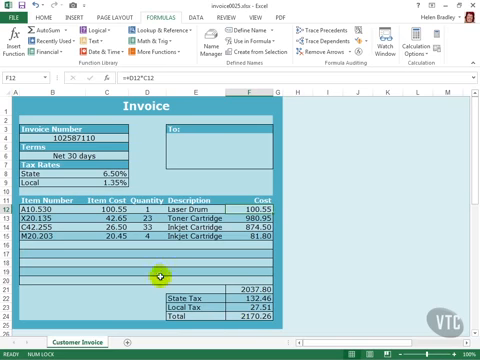
Step: Delete the invoice number and item rows A12:E15, leaving totals at 0.00
{"action": "left_click", "coordinate": [120, 268]}
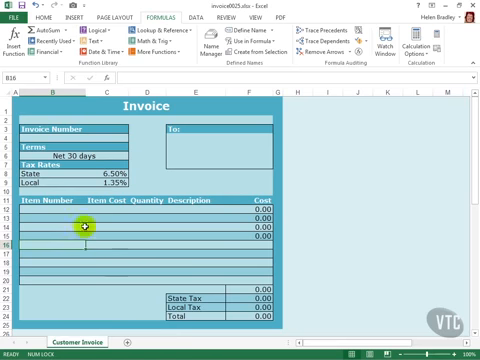
{"action": "mouse_move", "coordinate": [90, 248]}
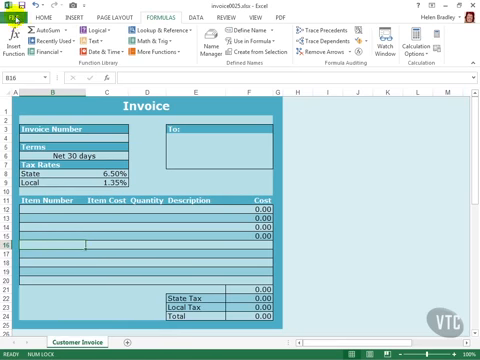
Step: Save the workbook as Excel Template CustomerInvoice.xltx in Custom Office Templates
{"action": "left_click", "coordinate": [13, 18]}
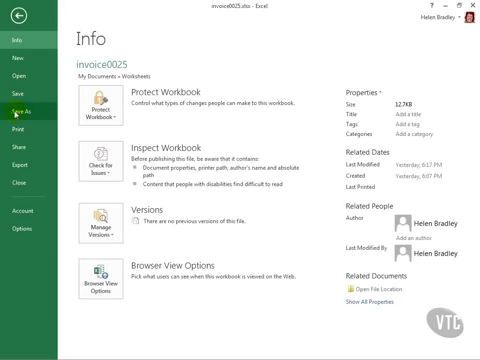
{"action": "left_click", "coordinate": [18, 98]}
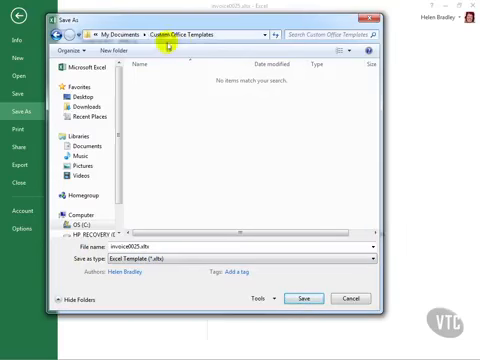
{"action": "mouse_move", "coordinate": [177, 93]}
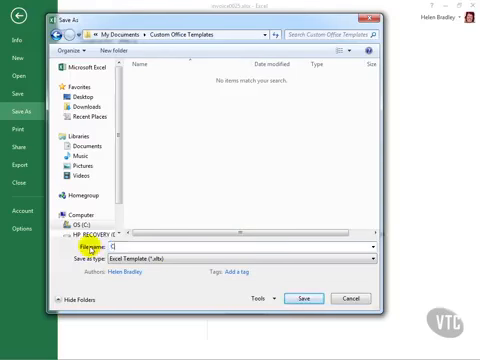
{"action": "type", "text": "Custo"}
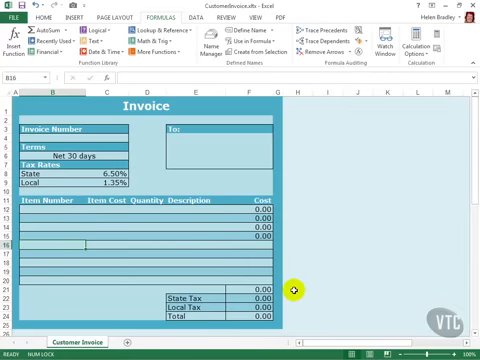
{"action": "mouse_move", "coordinate": [290, 288]}
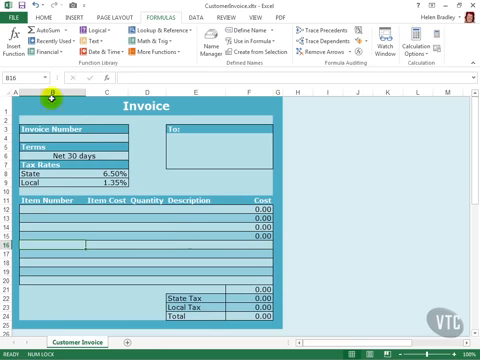
Step: Close the CustomerInvoice template to show the blank Book1 workbook
{"action": "left_click", "coordinate": [17, 17]}
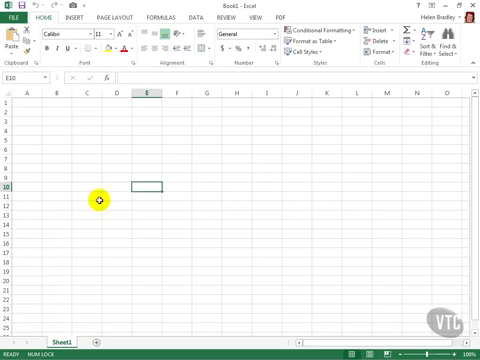
{"action": "mouse_move", "coordinate": [150, 192]}
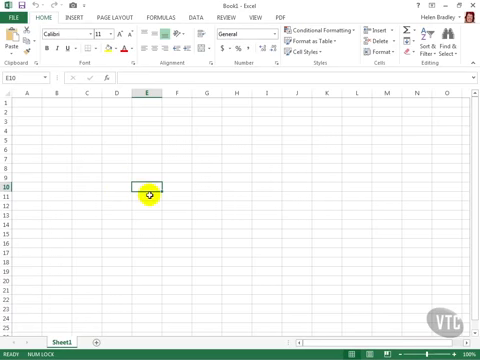
Step: Create workbook CustomerInvoice1 from the personal CustomerInvoice template
{"action": "left_click", "coordinate": [16, 18]}
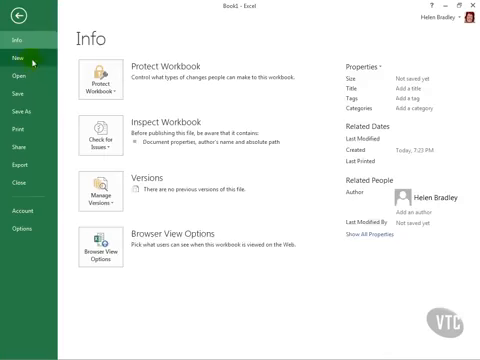
{"action": "left_click", "coordinate": [17, 38]}
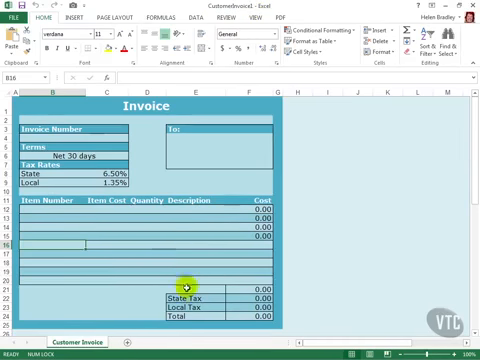
{"action": "mouse_move", "coordinate": [186, 289]}
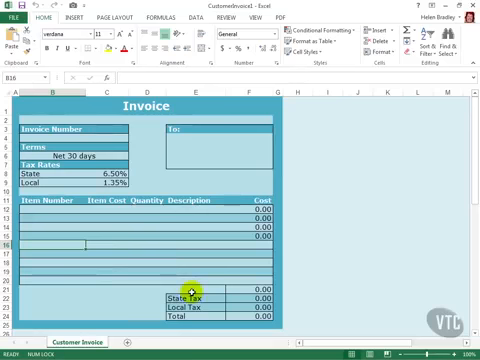